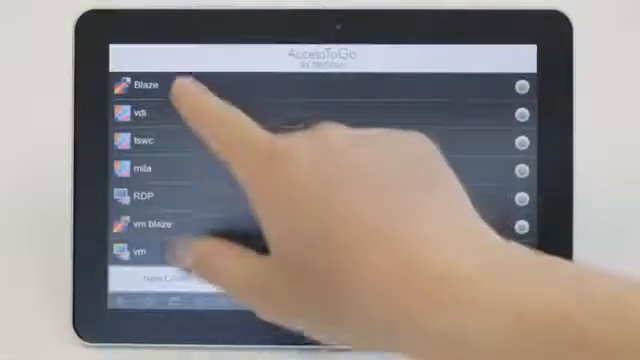
Step: Start the saved Blaze connection from the AccessToGo connections list
left_click(136, 84)
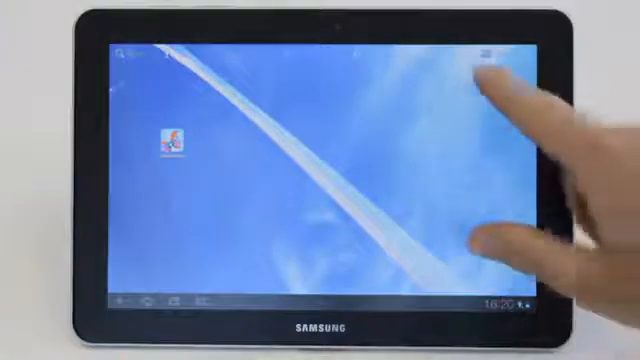
Step: Leave the home screen for the tablet's full grid of installed apps
left_click(488, 52)
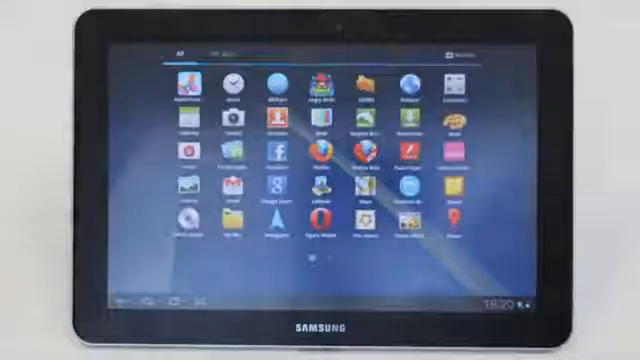